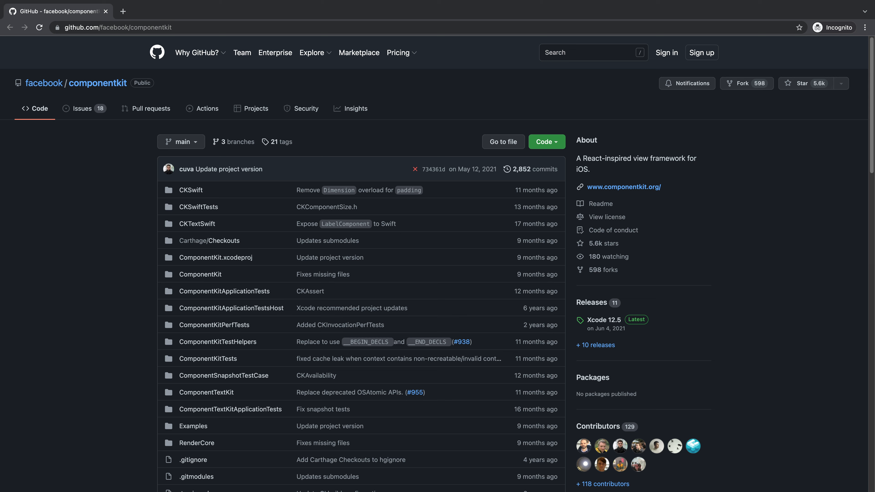
View the facebook/componentkit repository page before moving to the WildeGuess project in Xcode
{"action": "left_click", "coordinate": [624, 187]}
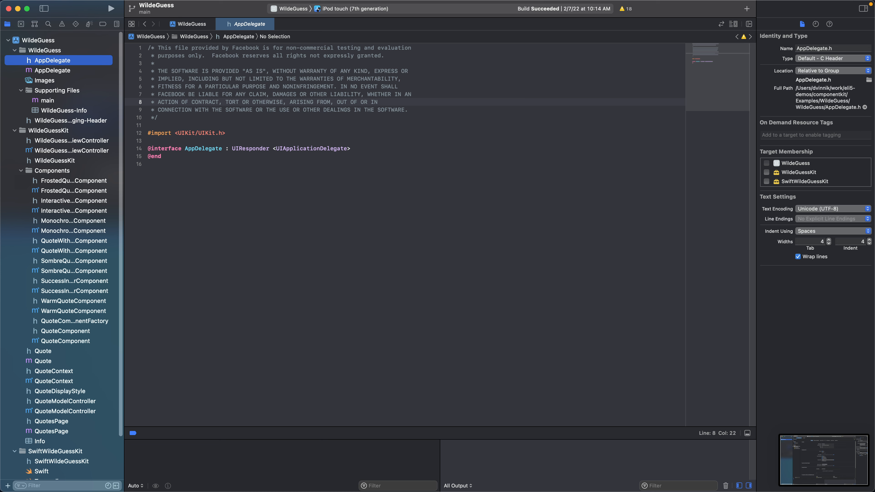
Review AppDelegate.mm, WildeGuessCollectionViewController.h/.mm and FrostedQuoteComponent.h, then run WildeGuess in the simulator
{"action": "left_click", "coordinate": [53, 70]}
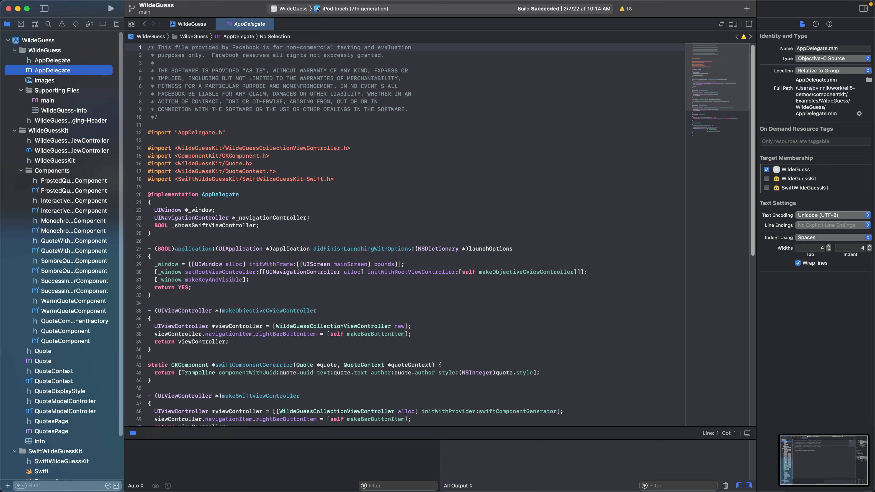
{"action": "left_click", "coordinate": [72, 140]}
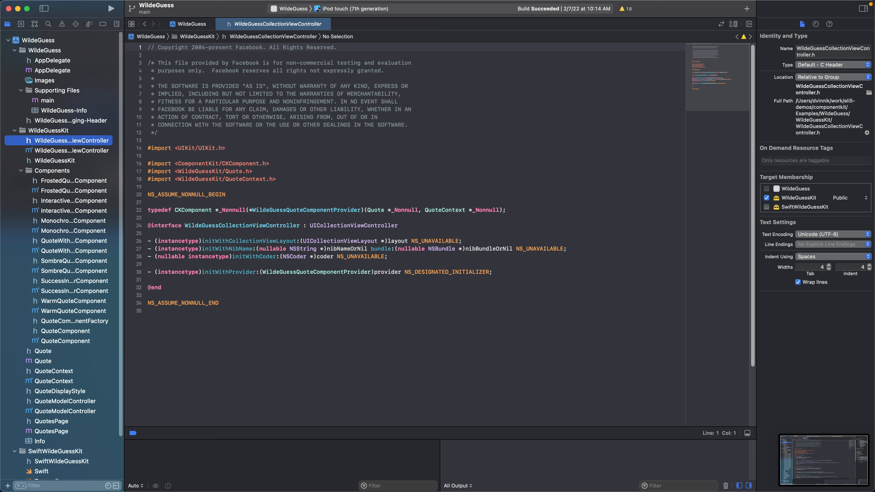
{"action": "left_click", "coordinate": [74, 150]}
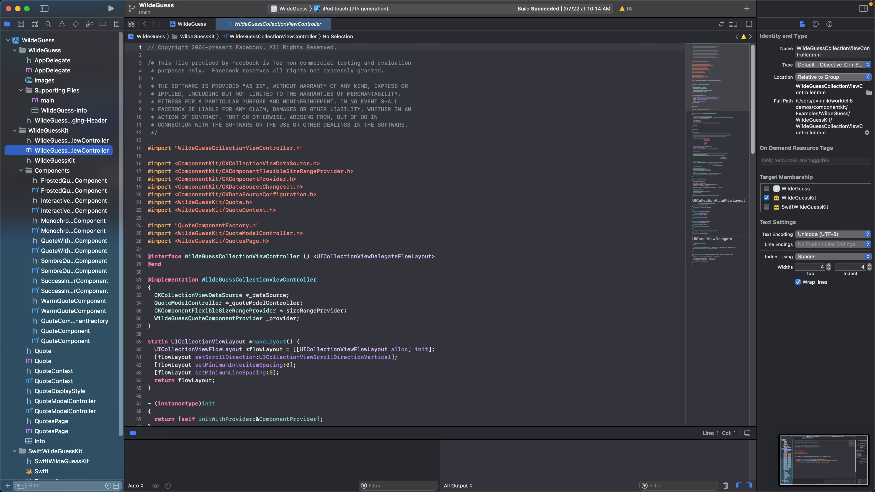
{"action": "left_click", "coordinate": [74, 180]}
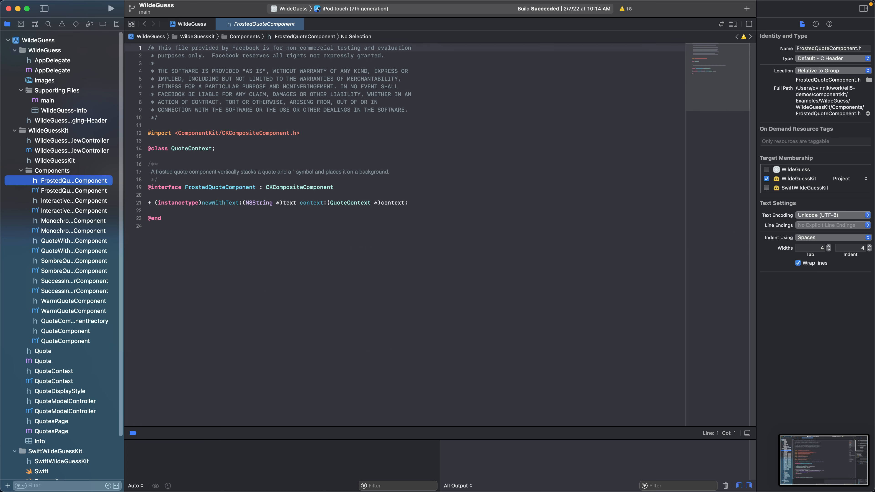
{"action": "left_click", "coordinate": [111, 8]}
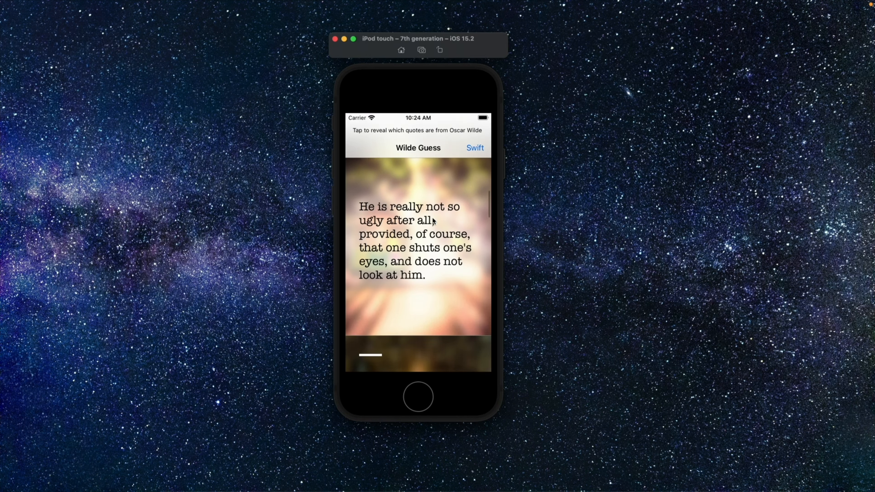
{"action": "mouse_move", "coordinate": [433, 299]}
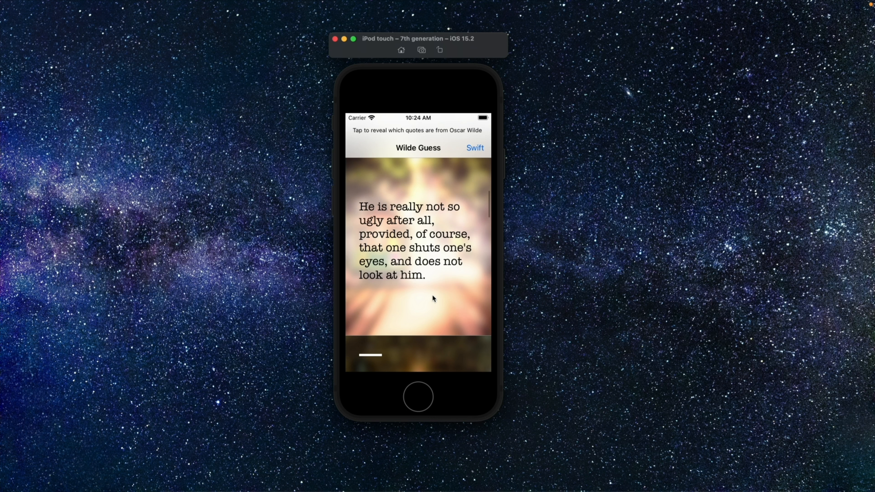
{"action": "left_click", "coordinate": [418, 246]}
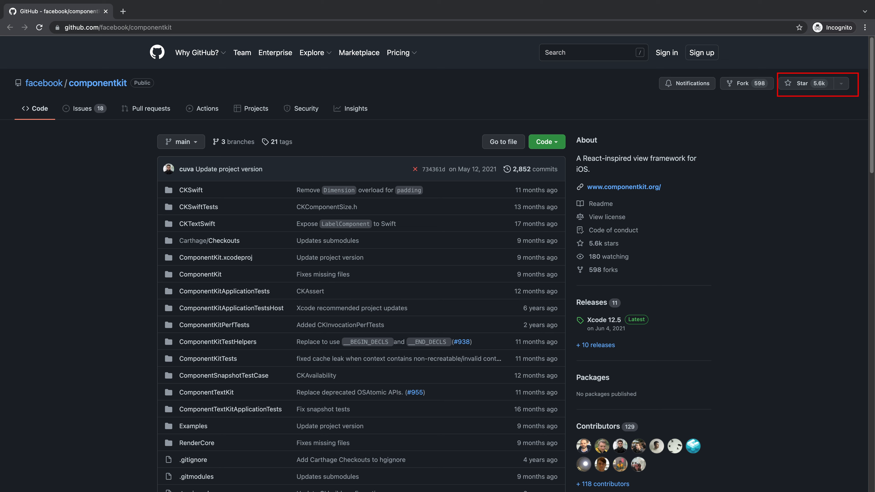
{"action": "left_click", "coordinate": [624, 187]}
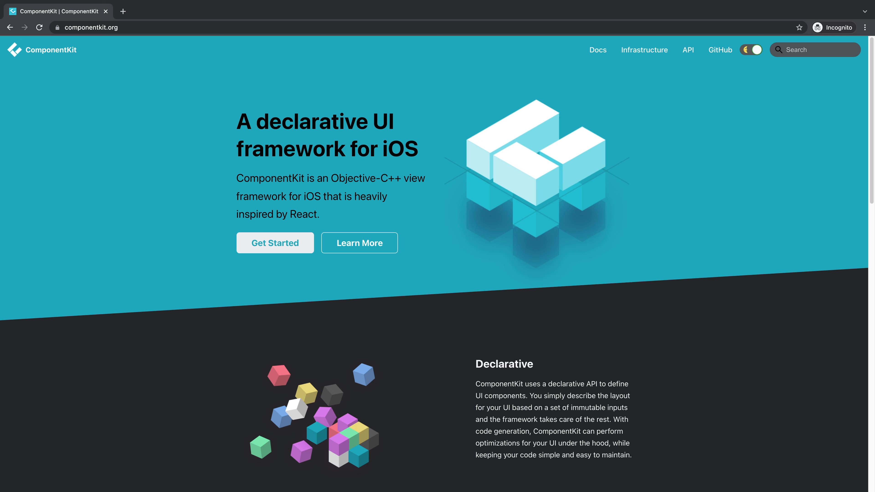
Browse the Getting Started docs and then the Uses page on strengths and considerations
{"action": "left_click", "coordinate": [275, 243]}
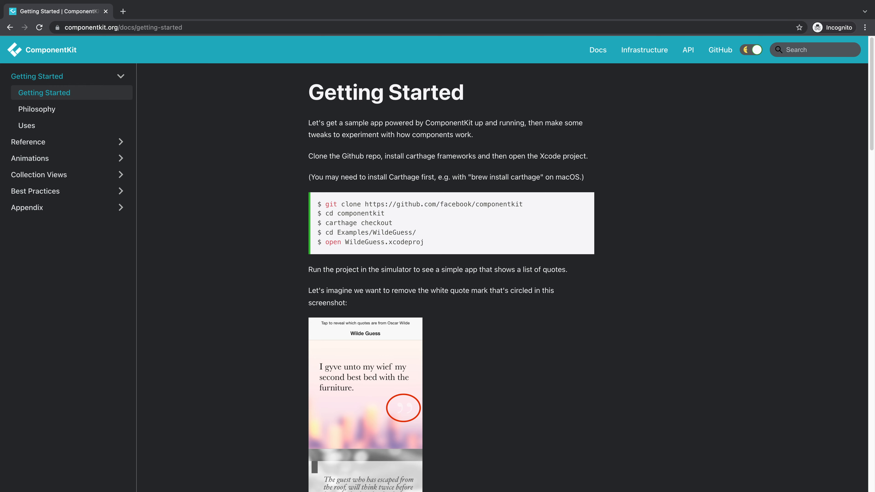
{"action": "left_click", "coordinate": [26, 125]}
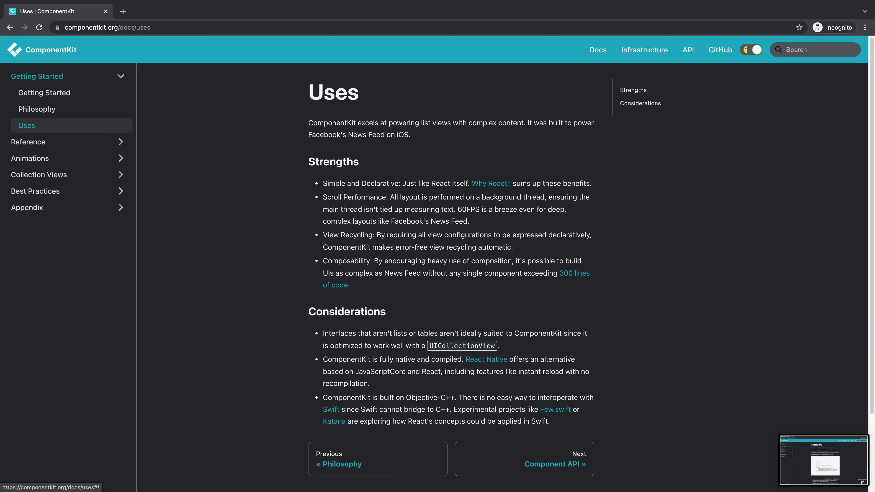